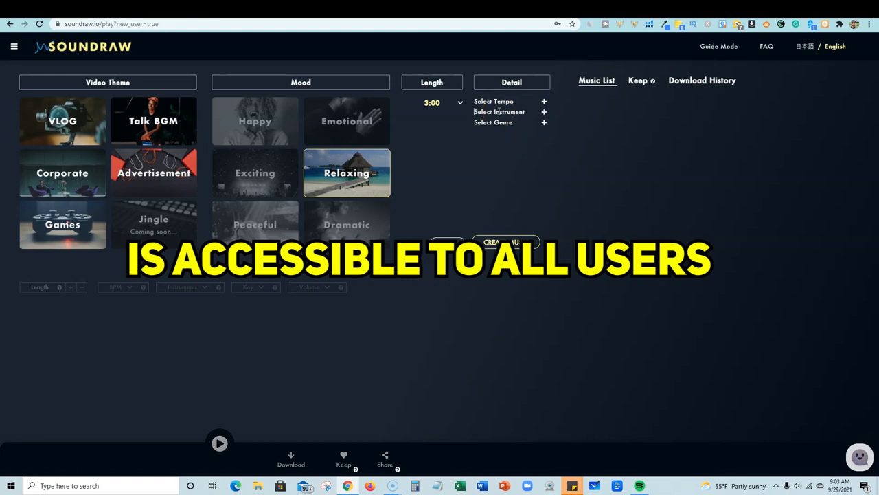
Choose the Relaxing mood tile in Soundraw's Mood panel.
{"action": "left_click", "coordinate": [505, 241]}
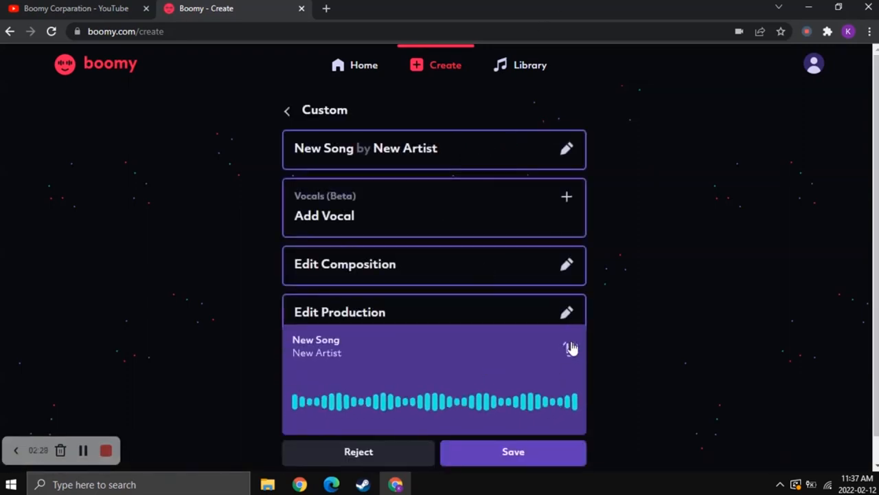
{"action": "mouse_move", "coordinate": [515, 352]}
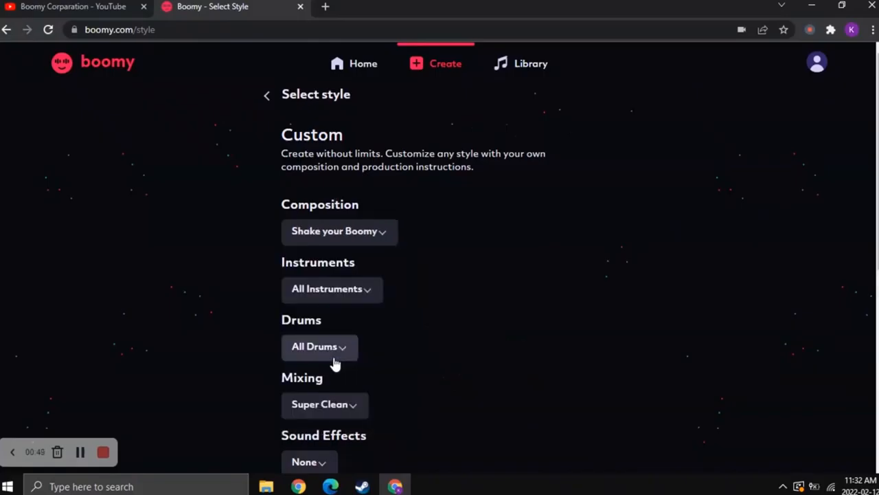
Open Boomy's Add Vocal (Beta) page with Auto Vocals selected for the new song.
{"action": "left_click", "coordinate": [332, 289]}
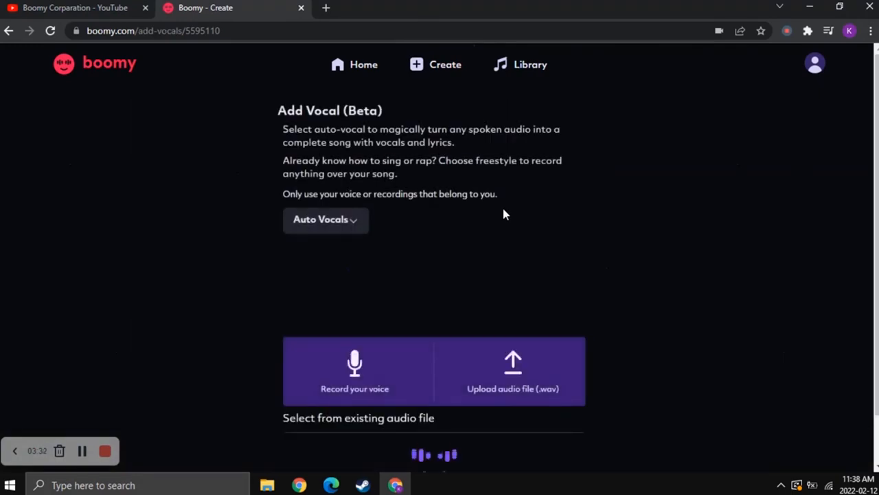
{"action": "mouse_move", "coordinate": [344, 371]}
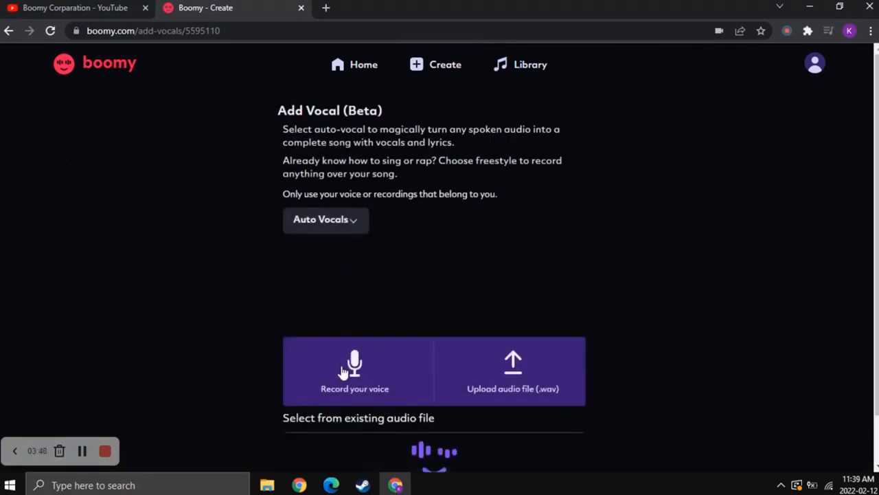